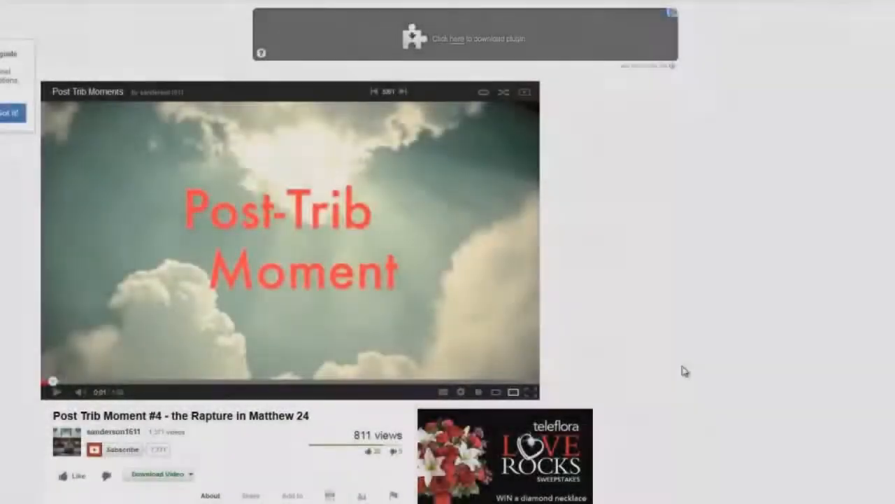
mouse_move(49, 315)
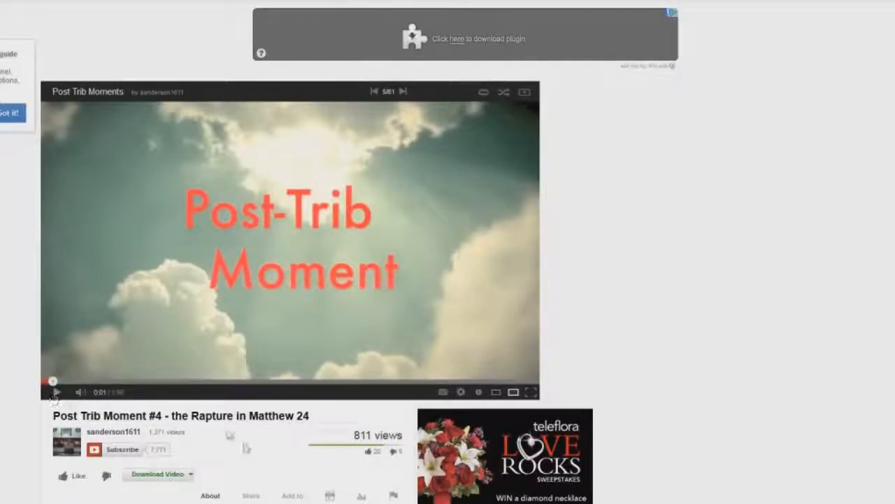
mouse_move(289, 457)
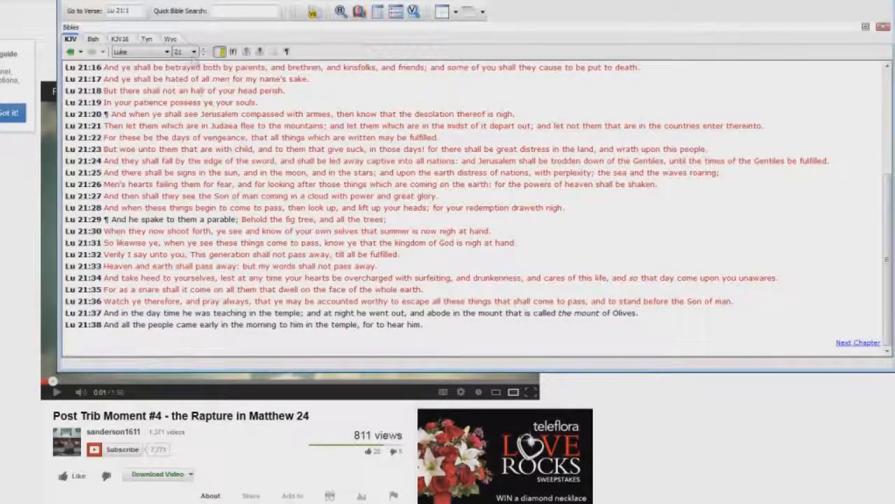
Step: Open 1 Corinthians 15, read down to verse 58, then bring back the YouTube video
left_click(129, 51)
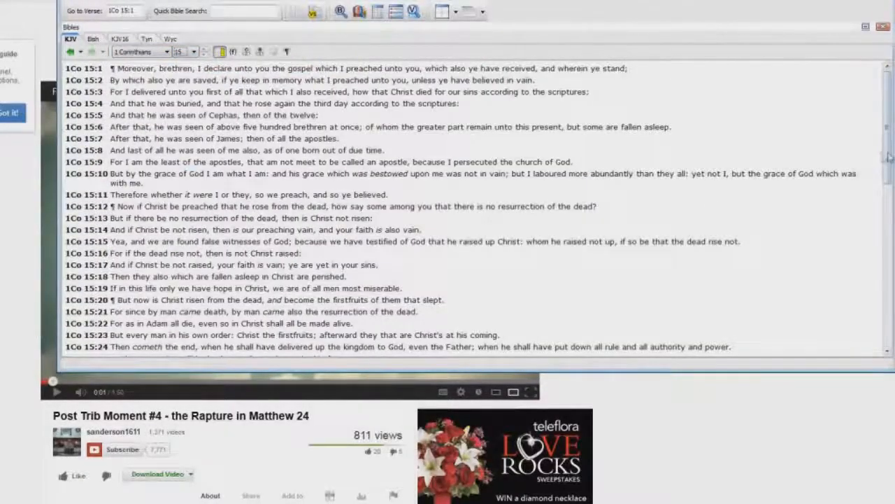
scroll("down", 3)
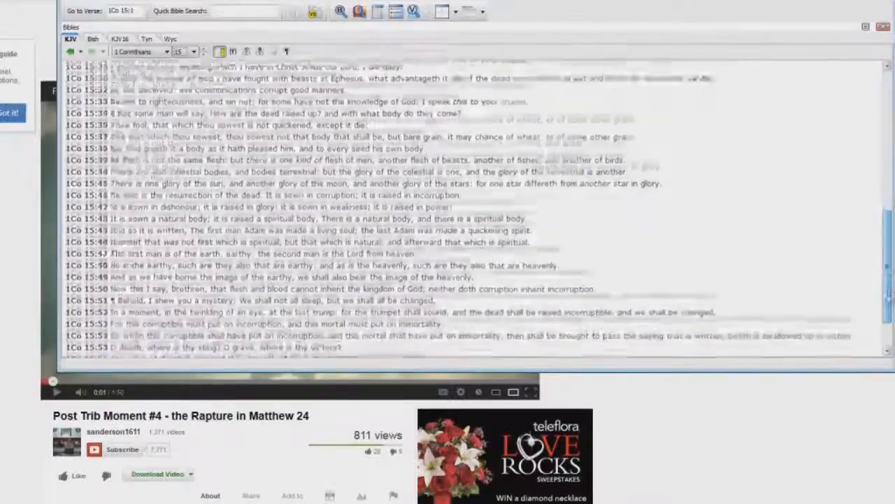
scroll("down", 3)
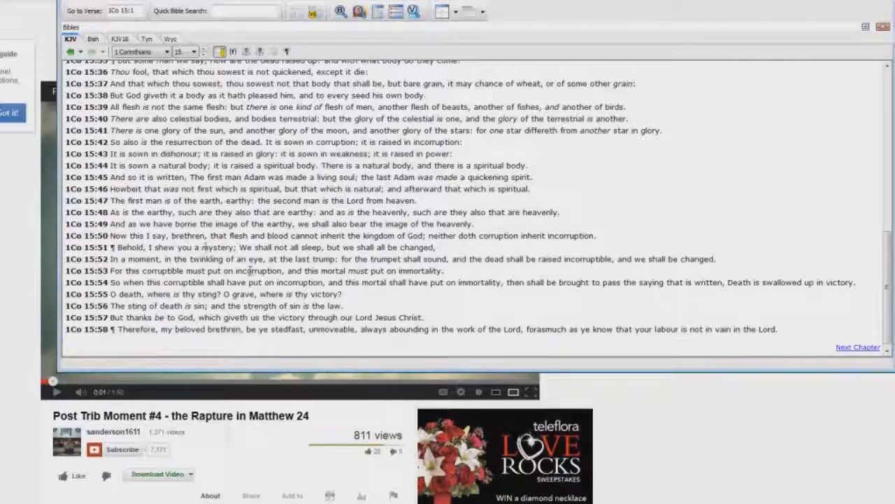
double_click(218, 247)
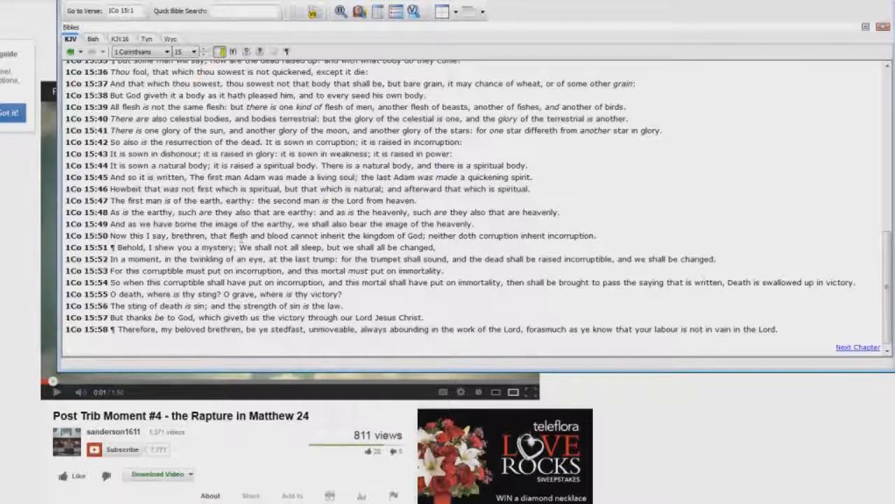
left_click(140, 52)
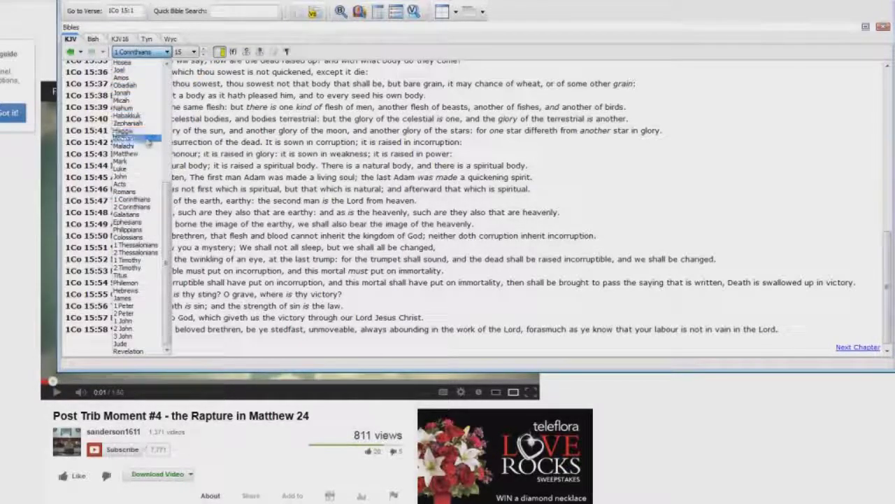
left_click(123, 153)
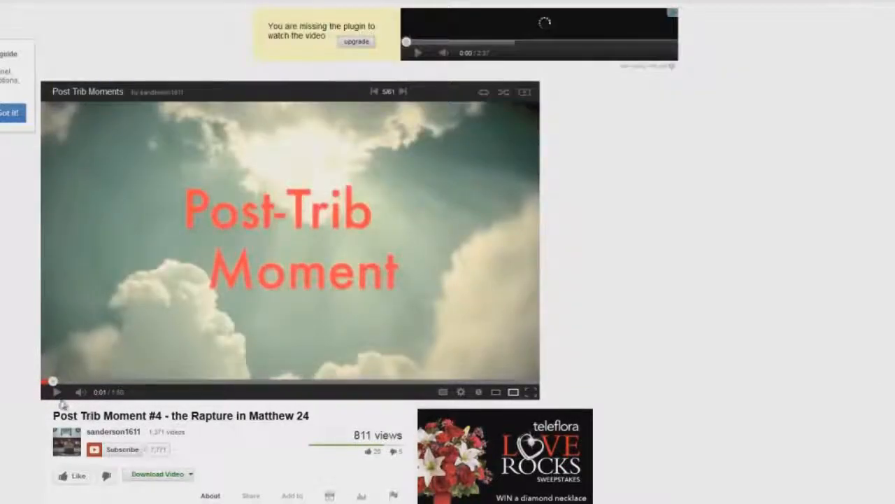
Step: Play the Post Trib Moment #4 video and pause it at 0:18
left_click(56, 392)
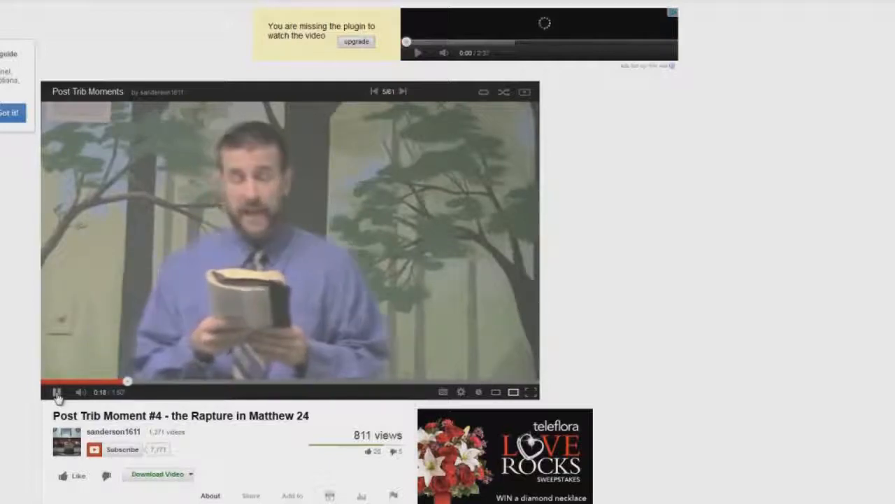
left_click(57, 391)
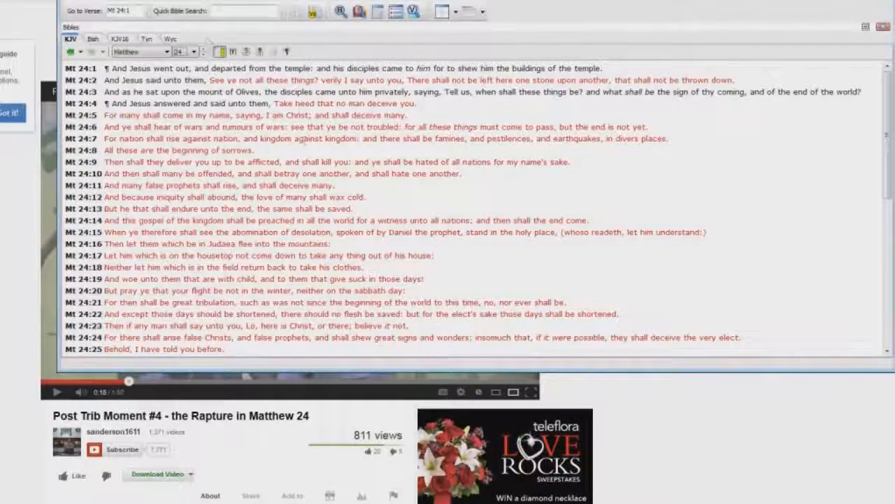
Step: Open the Bible book list to move from Matthew 24 to Hebrews
left_click(140, 51)
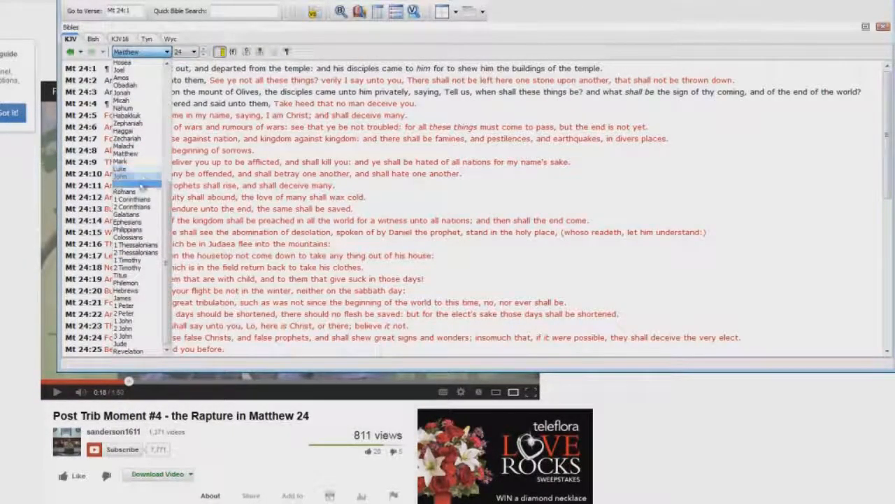
mouse_move(136, 290)
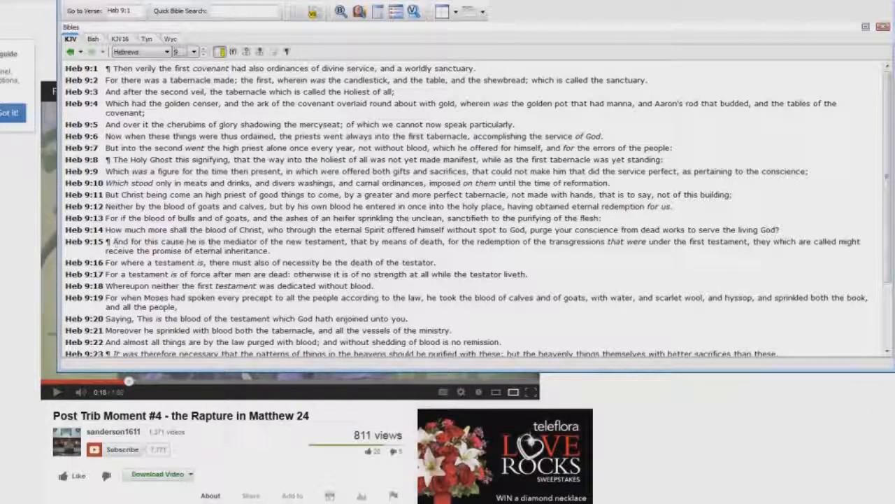
Step: Highlight the opening of Hebrews 9:17 and 'after men are dead', then open the book list
left_click_drag(185, 242, 345, 241)
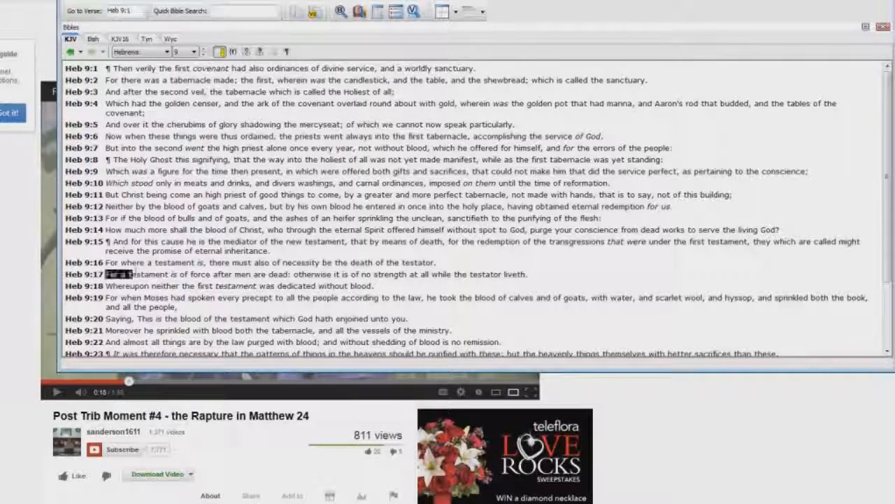
left_click_drag(105, 274, 215, 273)
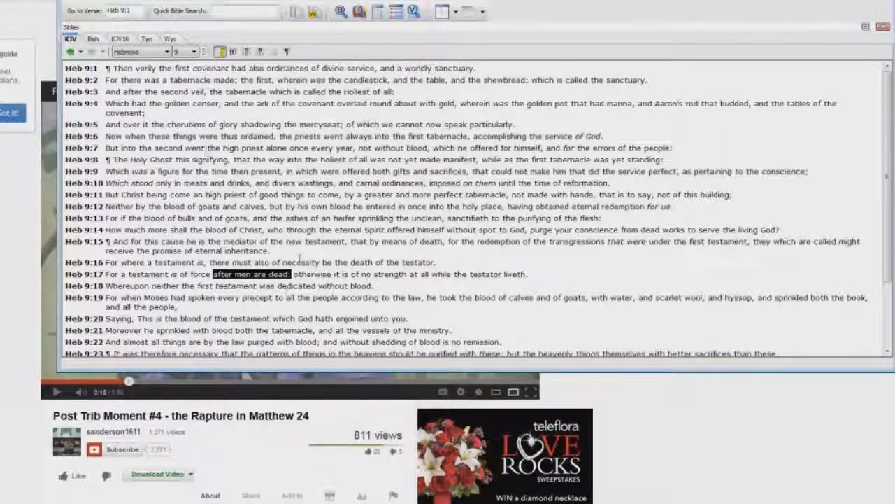
left_click(161, 51)
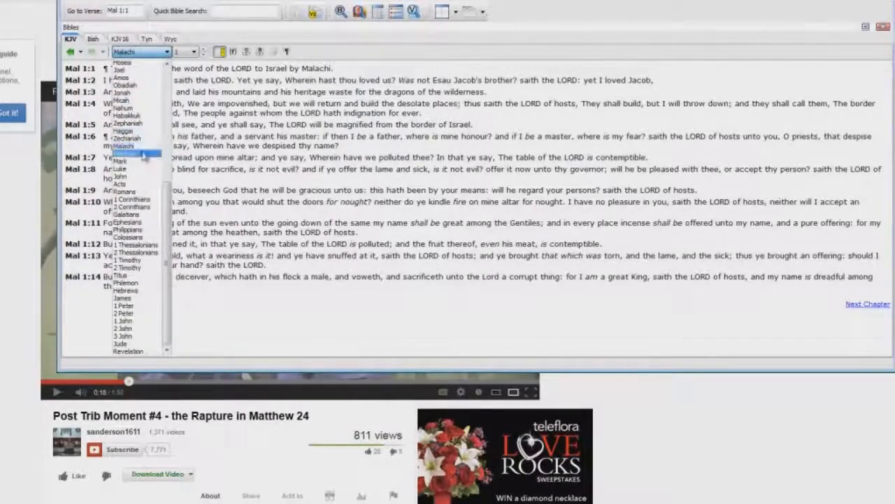
Step: Choose Matthew, highlight opening words of verse 16, then 'holy place' in verse 15
left_click(120, 153)
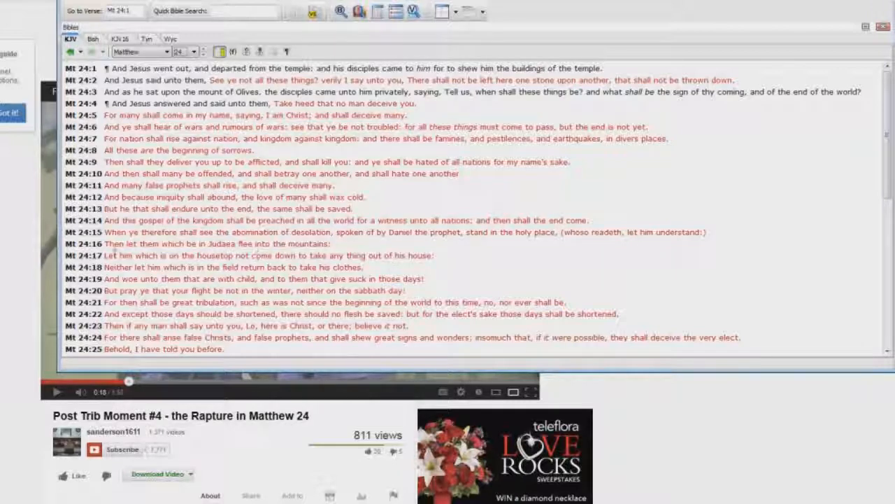
double_click(119, 244)
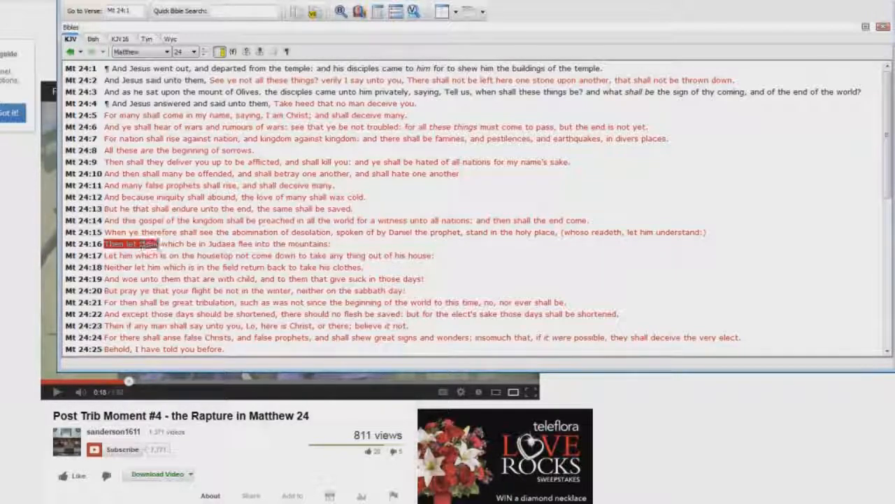
left_click_drag(105, 243, 325, 243)
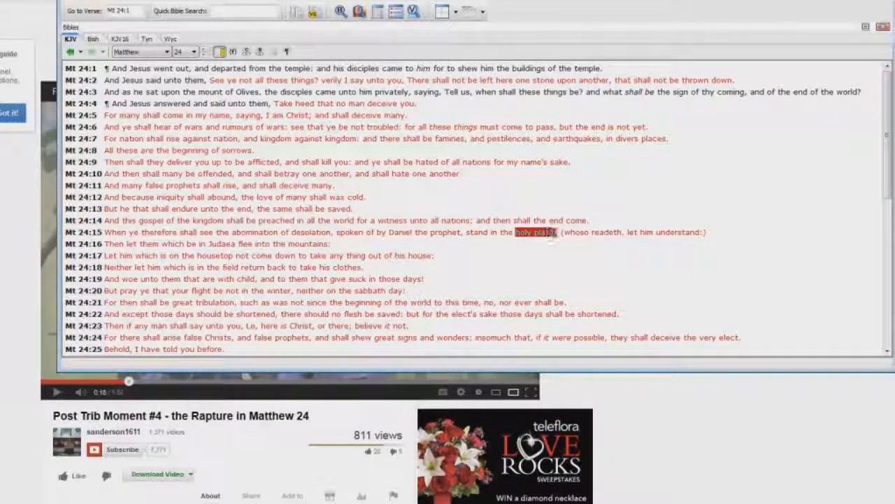
mouse_move(584, 283)
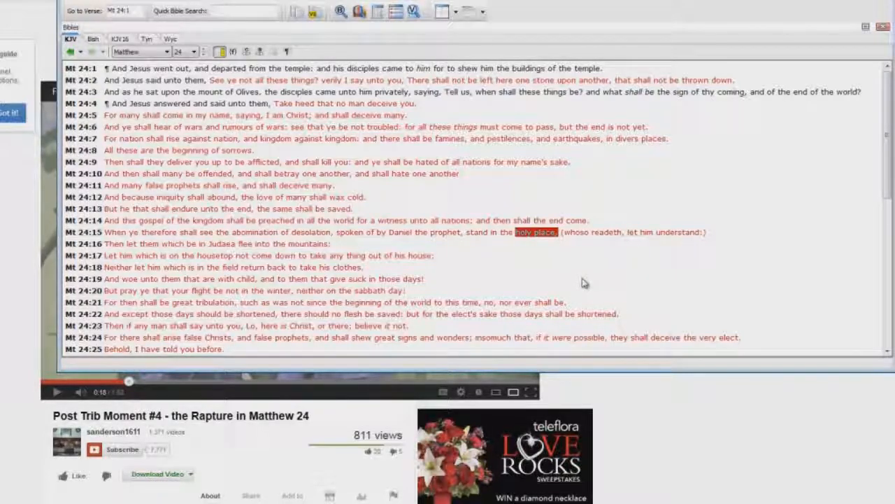
mouse_move(545, 268)
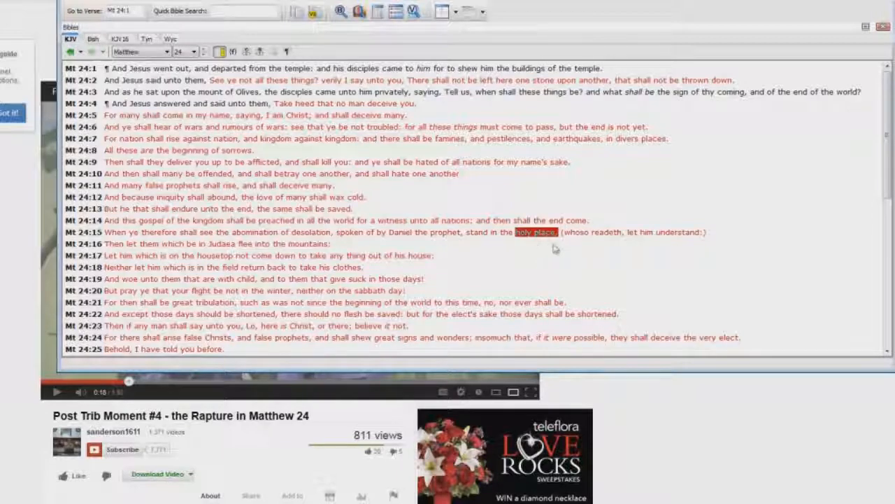
mouse_move(560, 266)
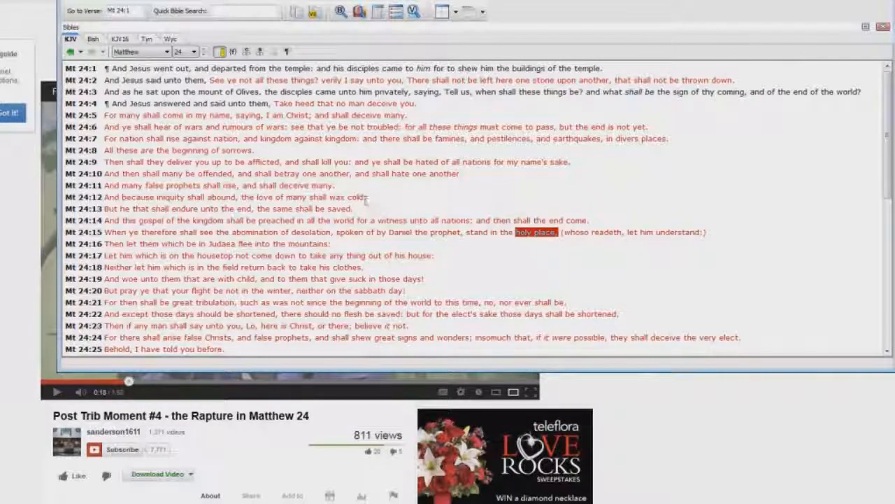
scroll("down", 3)
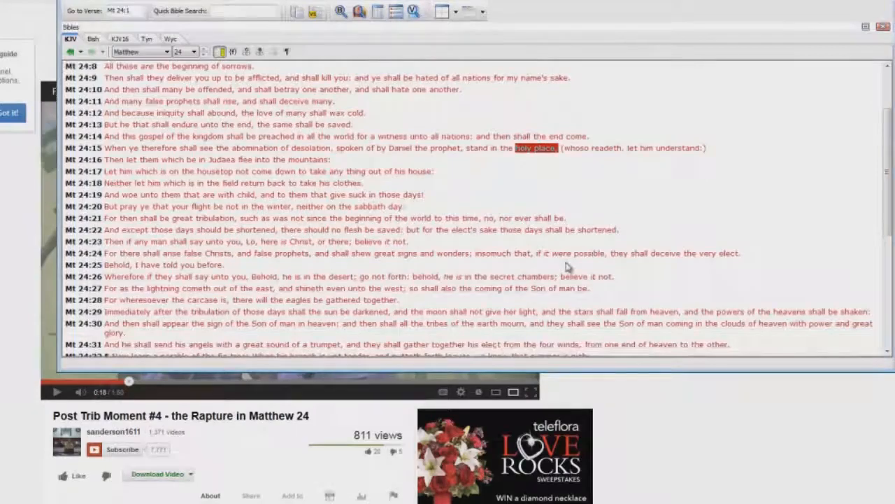
scroll("down", 3)
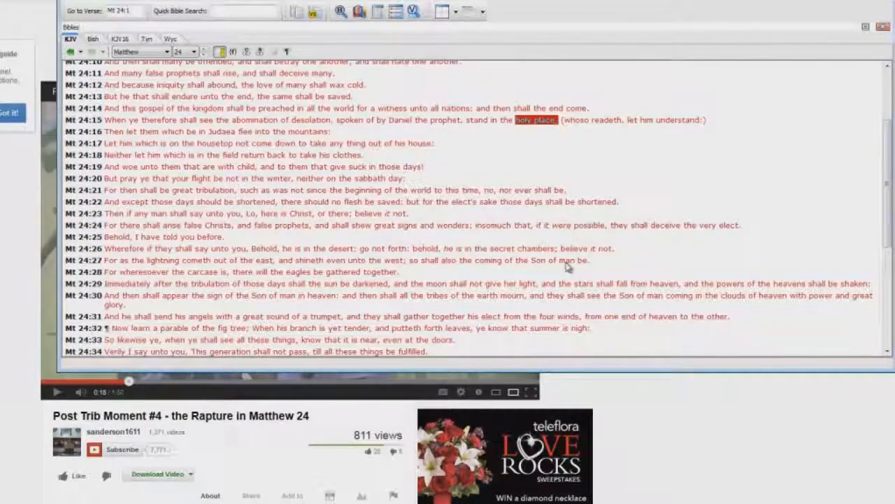
scroll("down", 3)
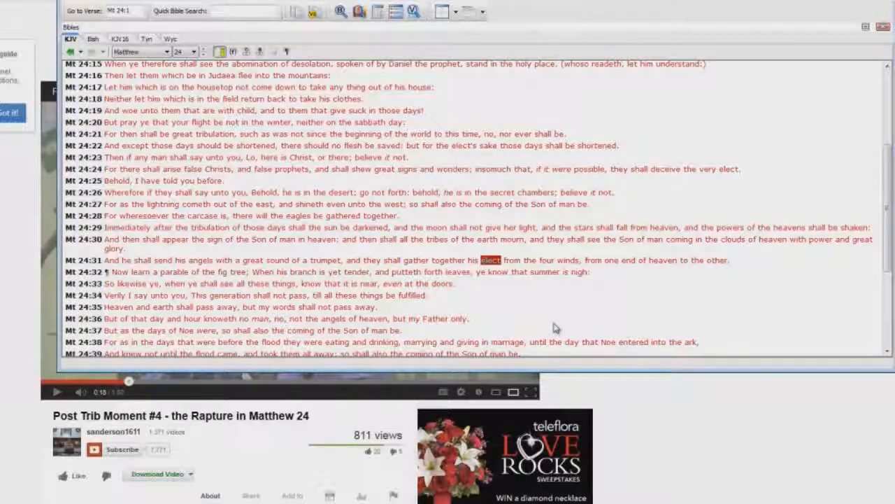
scroll("down", 3)
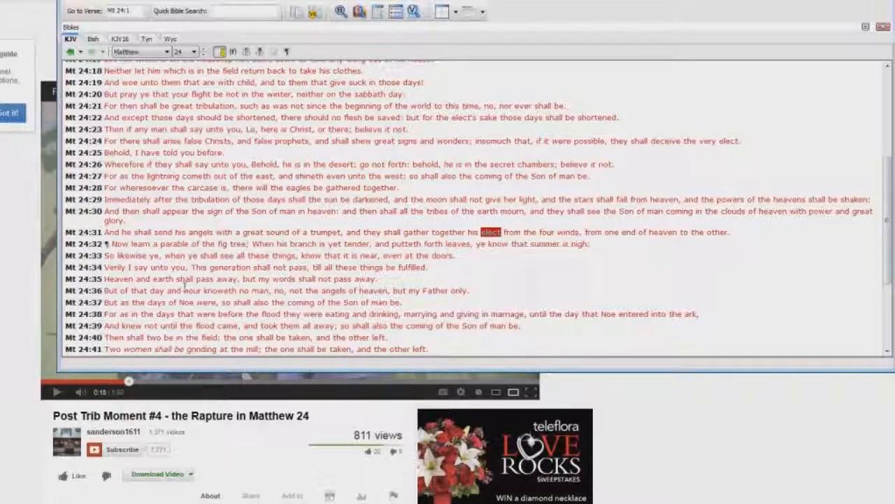
mouse_move(493, 289)
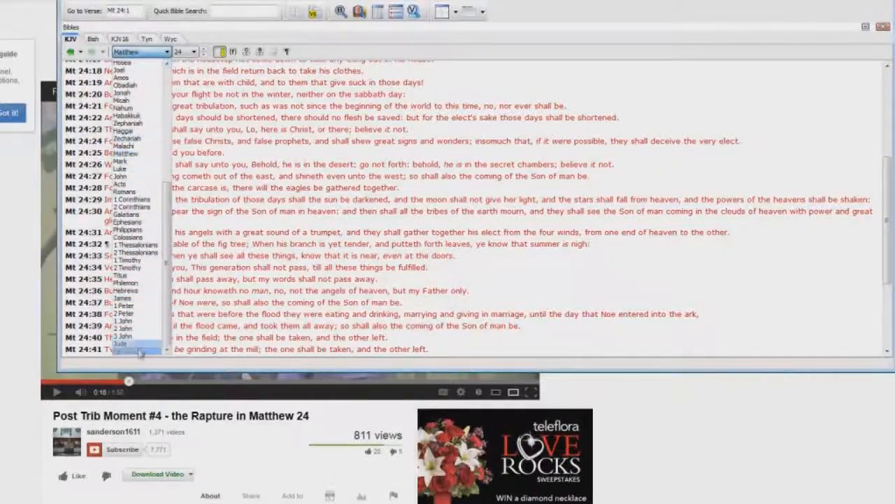
left_click(125, 344)
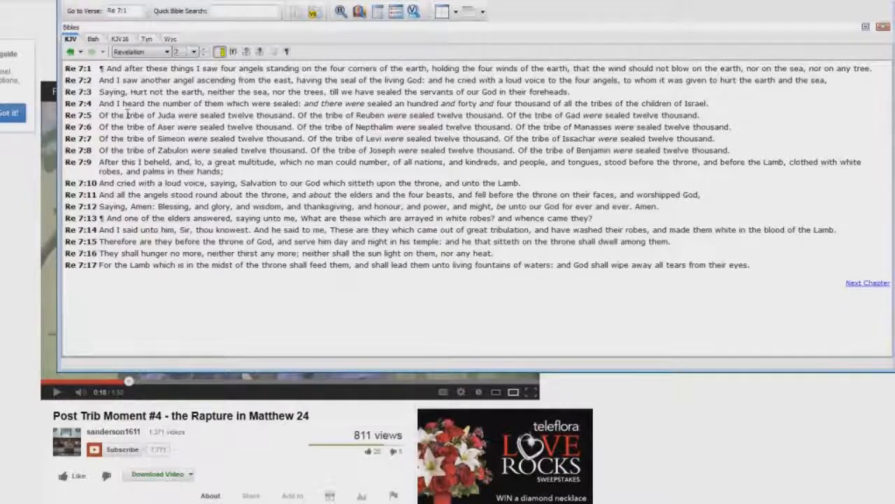
double_click(135, 114)
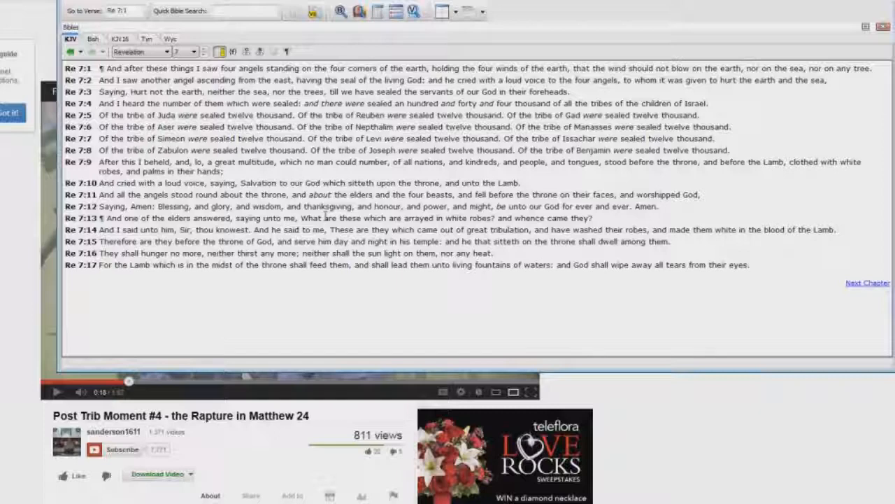
left_click(166, 52)
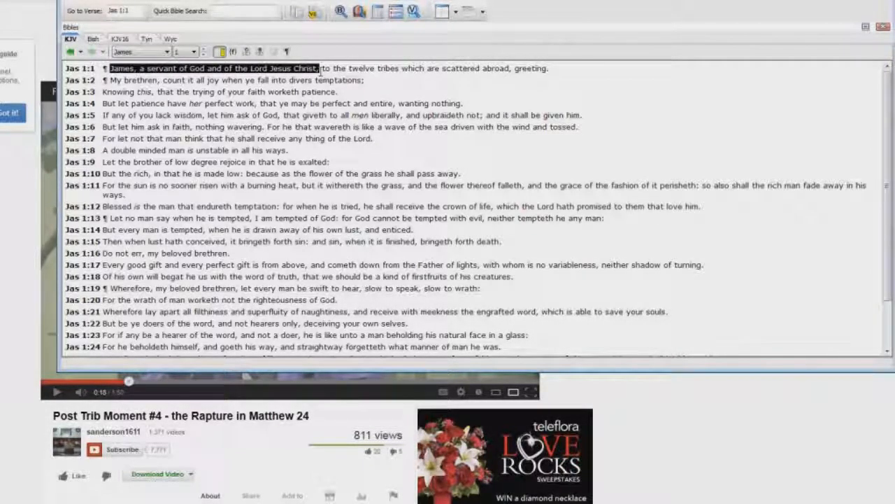
Step: Highlight the opening phrase of James 1:1 and switch the reading to Matthew
left_click_drag(318, 67, 374, 67)
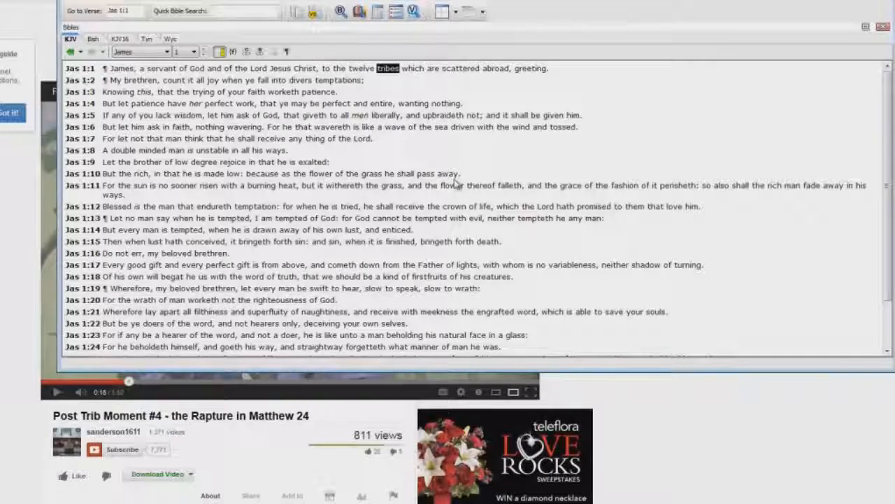
left_click(167, 52)
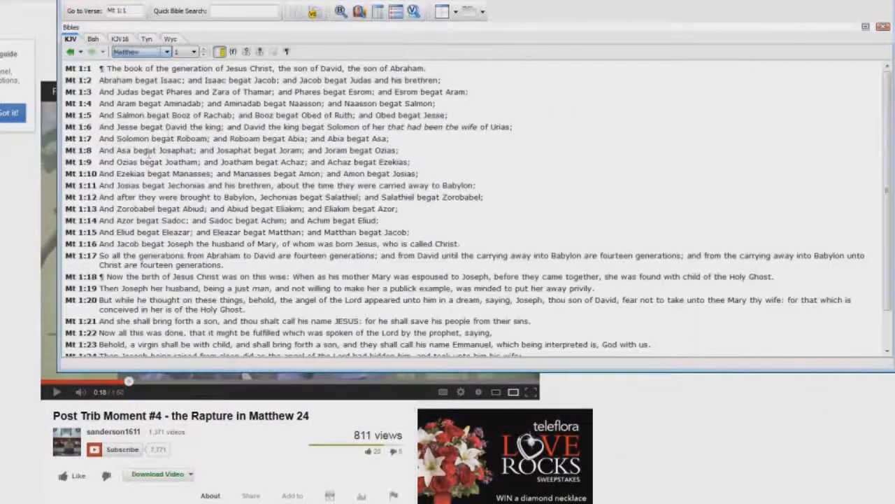
Step: Jump to Matthew 24, highlight 'sabbath' in verse 20, and pause the video
left_click(196, 52)
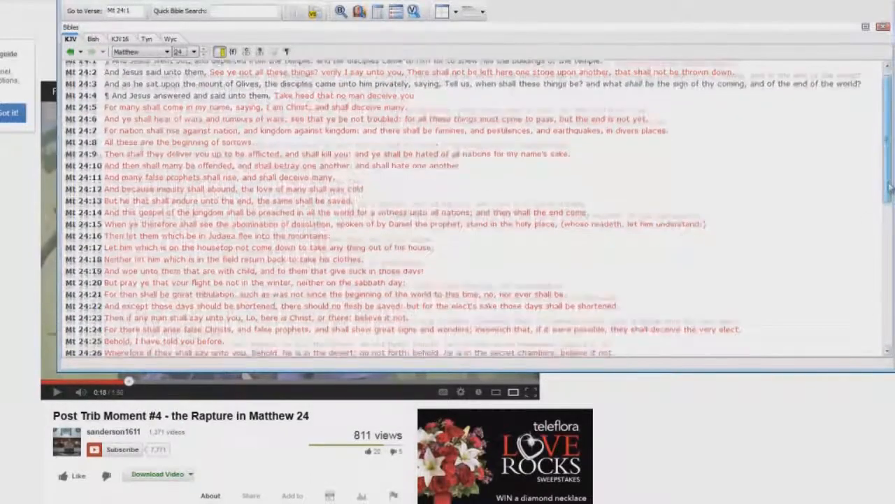
scroll("down", 3)
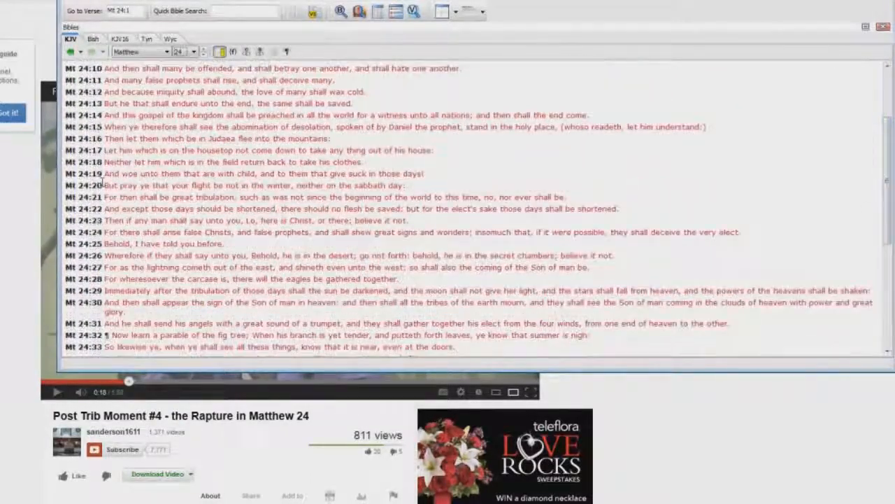
double_click(126, 186)
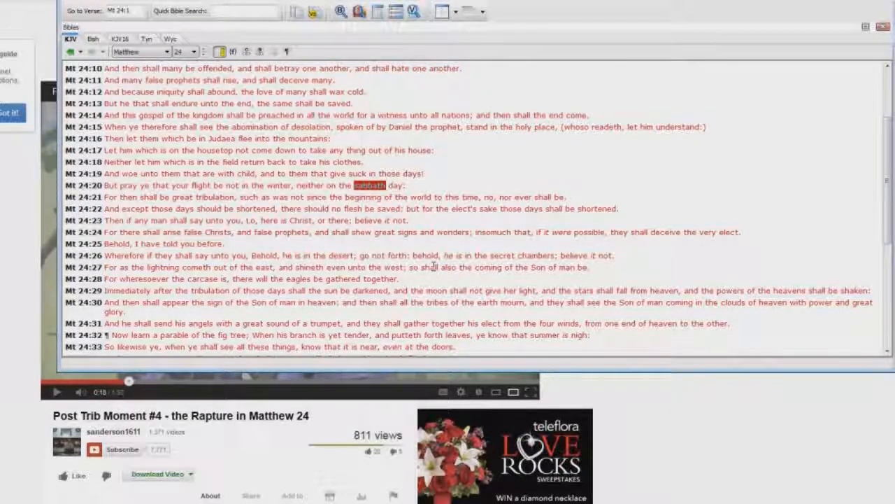
mouse_move(560, 254)
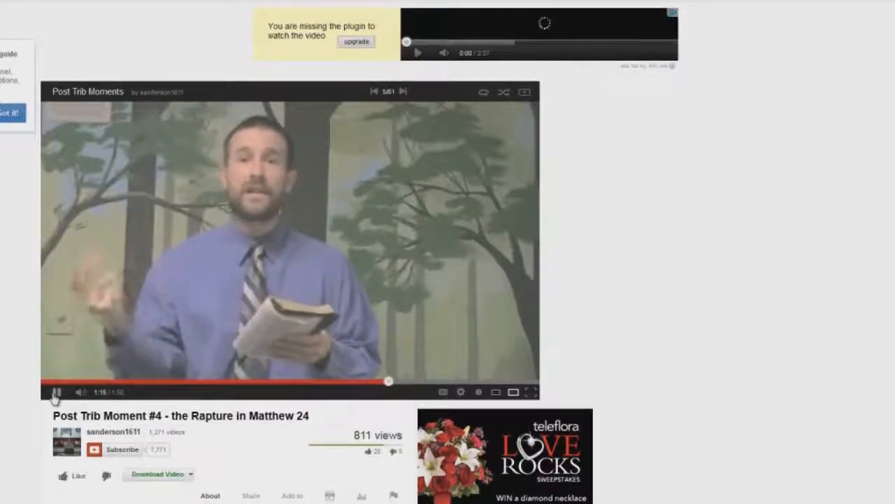
left_click(56, 391)
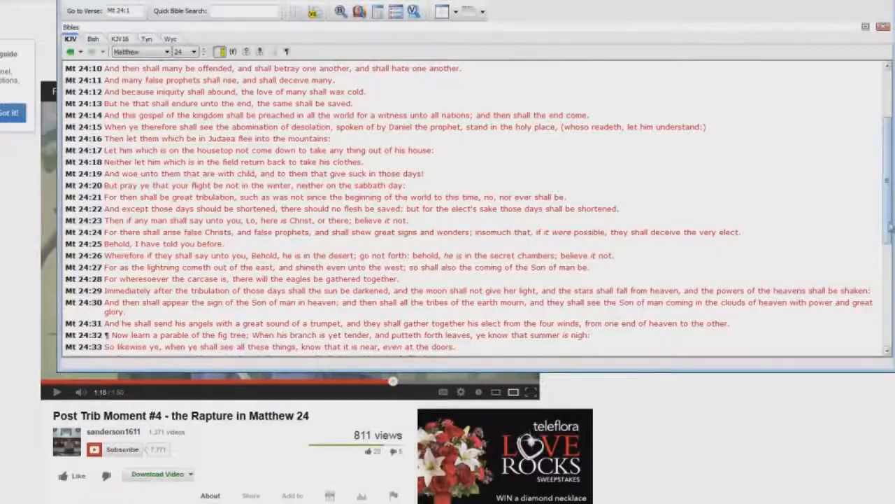
Step: Scroll to Matthew 24:29 and highlight 'Immediately after the tribulation of those days'
scroll("up", 3)
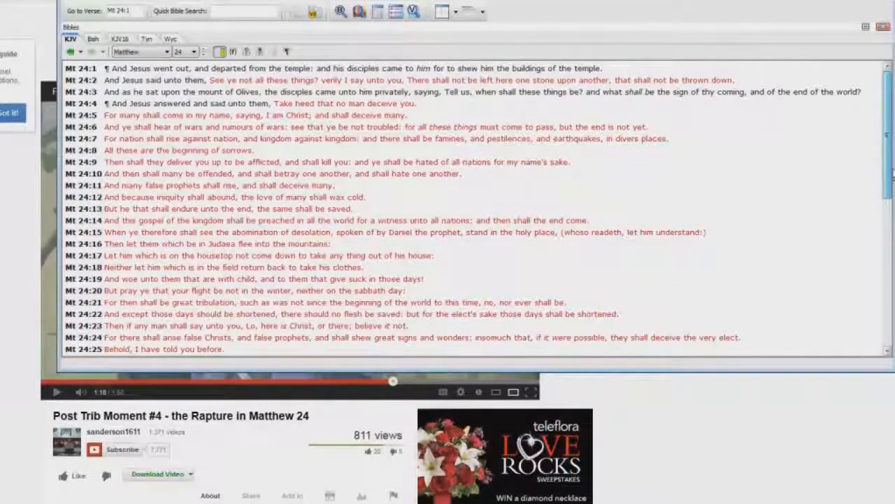
scroll("down", 3)
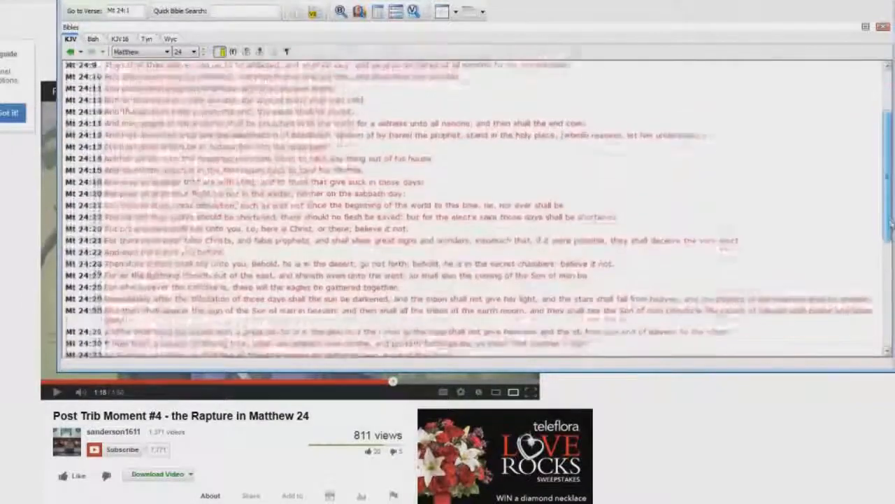
scroll("down", 3)
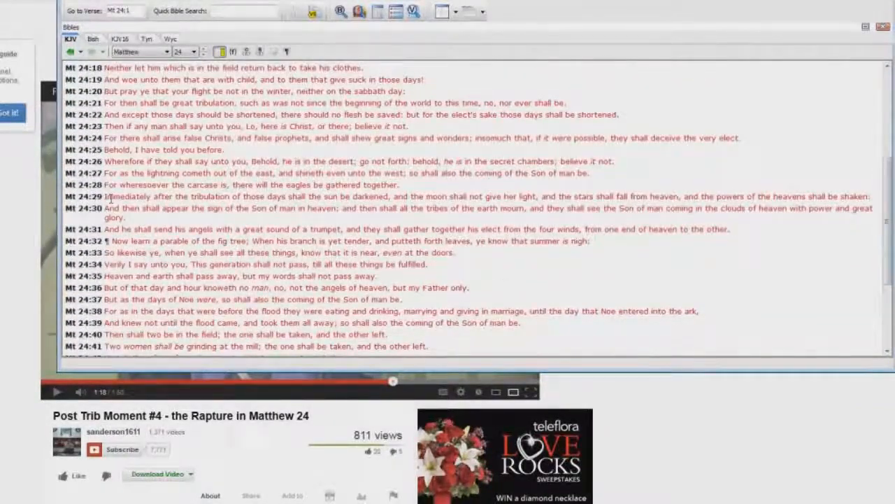
double_click(123, 196)
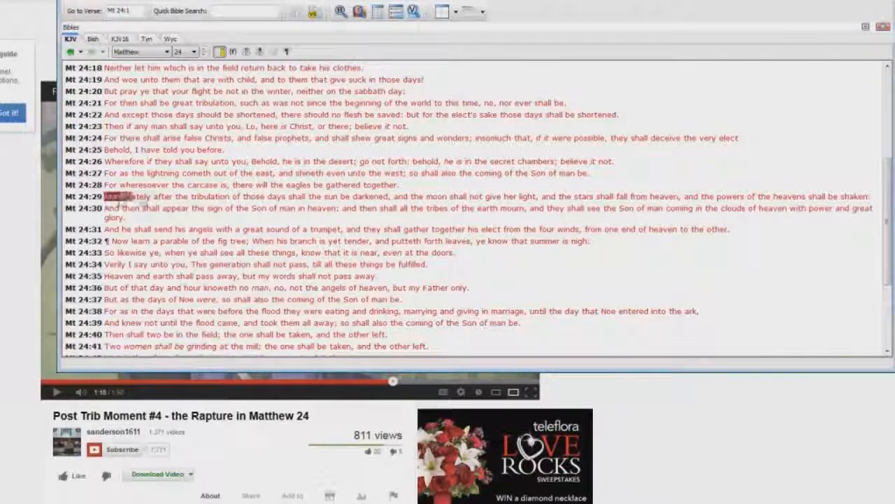
left_click_drag(105, 196, 294, 196)
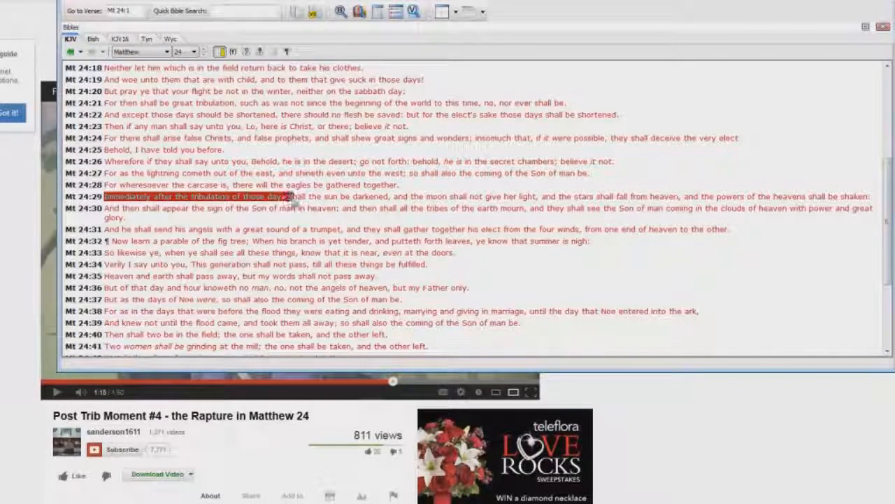
Step: Clear that highlight and mark the sun-darkened, moon and stars clause of 24:29
left_click(325, 196)
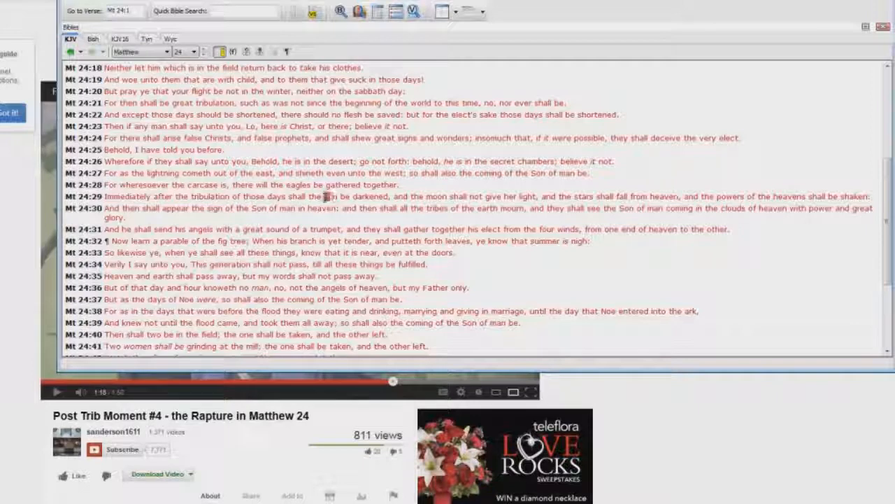
double_click(357, 196)
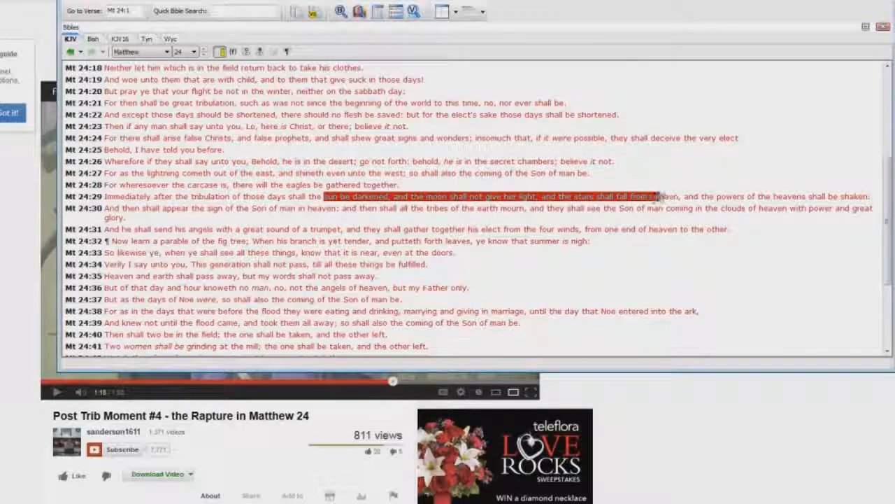
left_click_drag(657, 196, 867, 196)
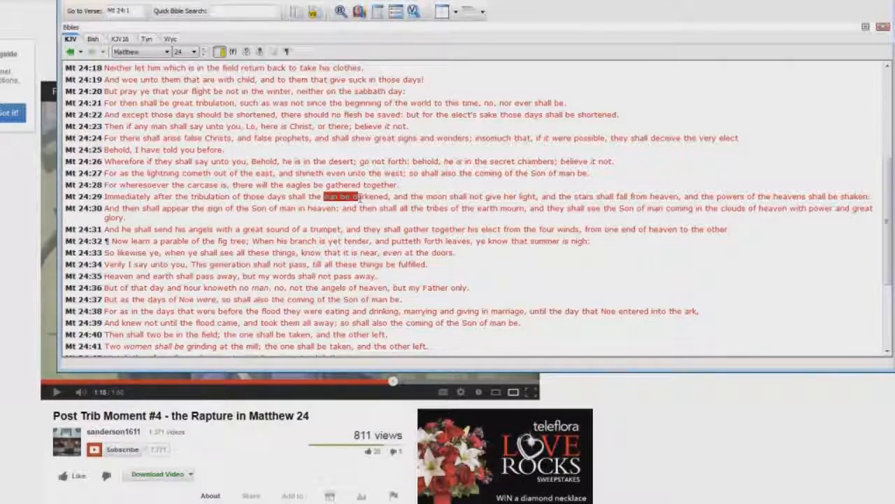
left_click_drag(326, 196, 644, 196)
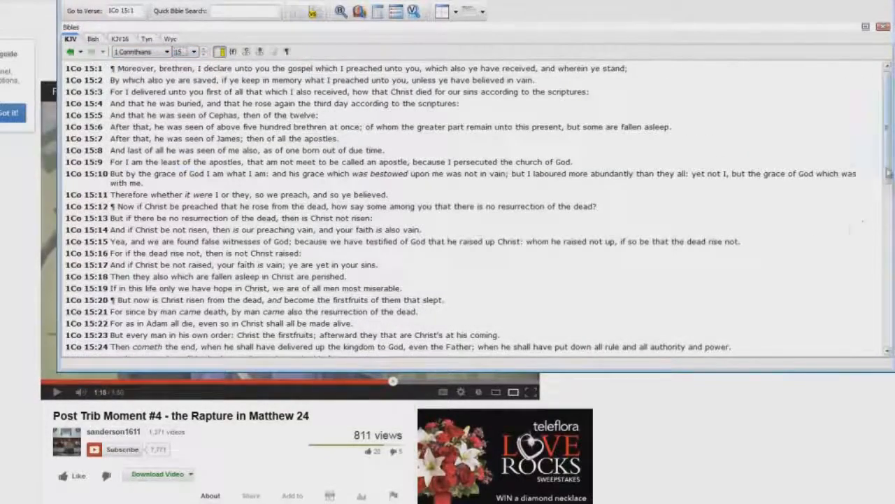
Step: Scroll through 1 Corinthians 15 toward verse 52, then open the book list
scroll("down", 3)
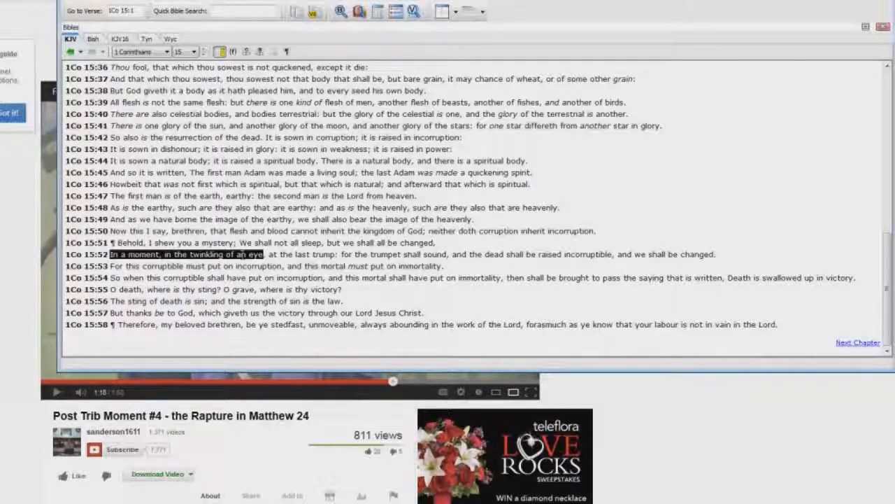
mouse_move(279, 360)
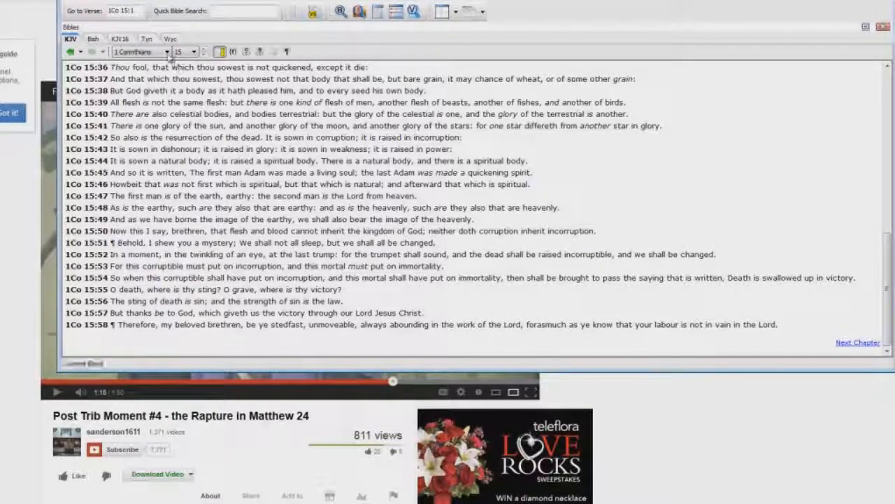
left_click(140, 52)
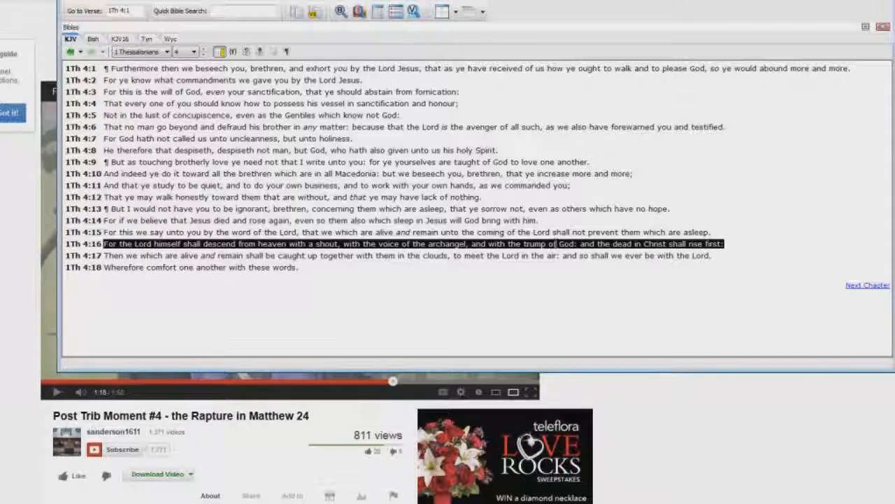
mouse_move(325, 292)
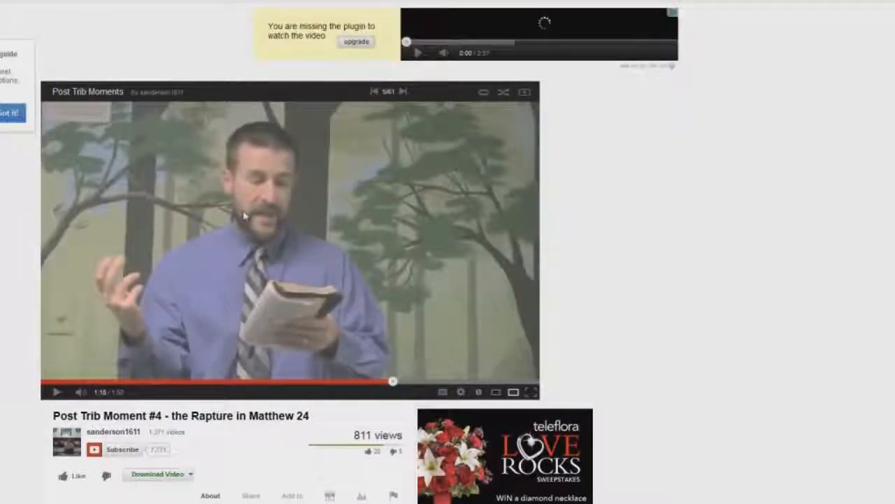
mouse_move(377, 197)
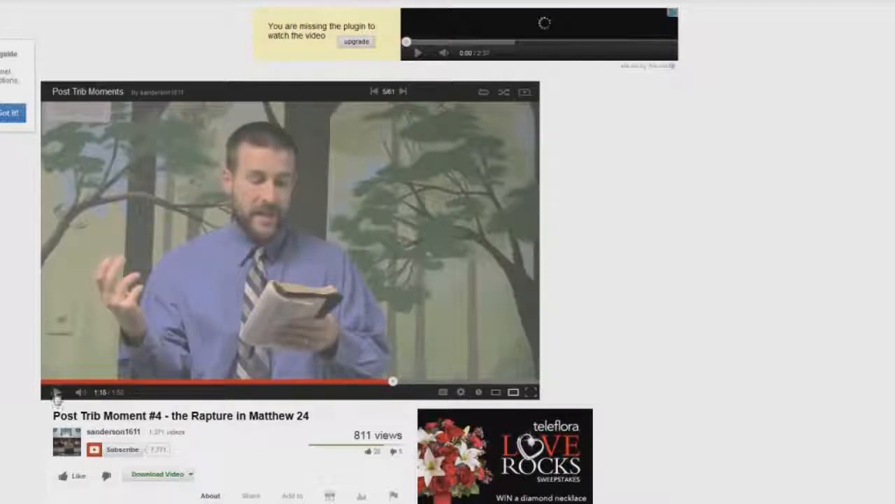
Step: Resume the YouTube video so it plays to the 'After the Tribulation' title at 1:35
left_click(57, 392)
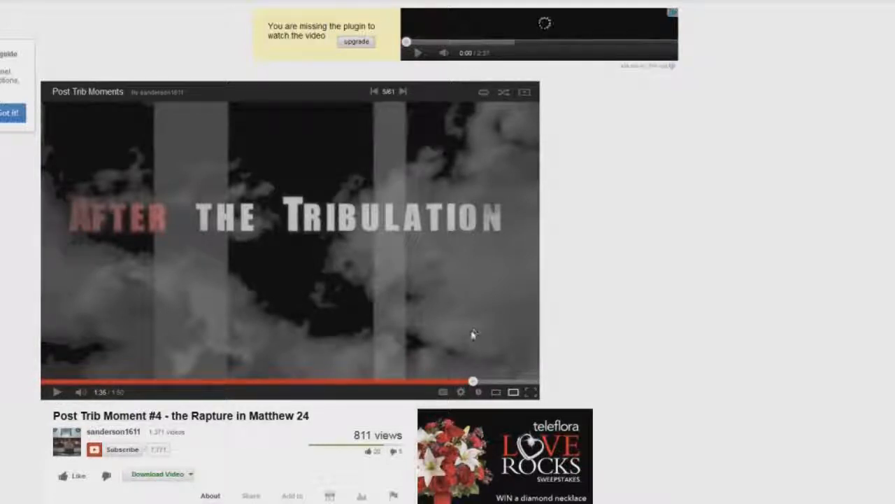
mouse_move(473, 336)
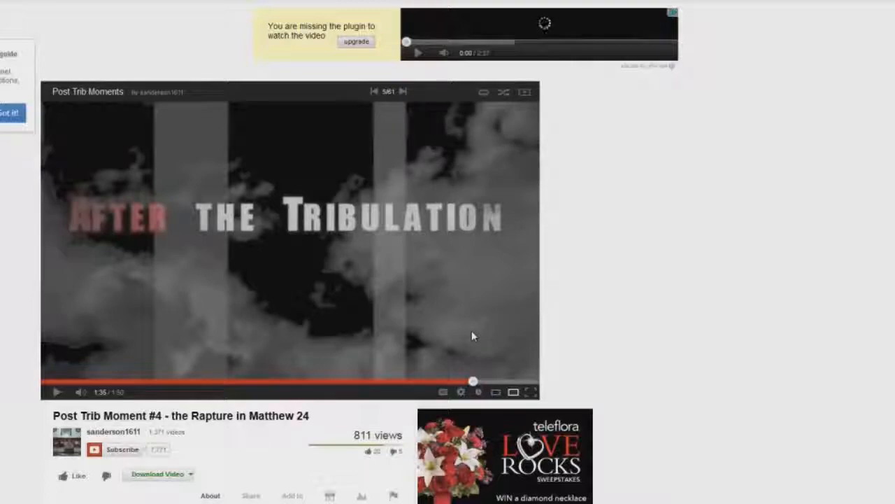